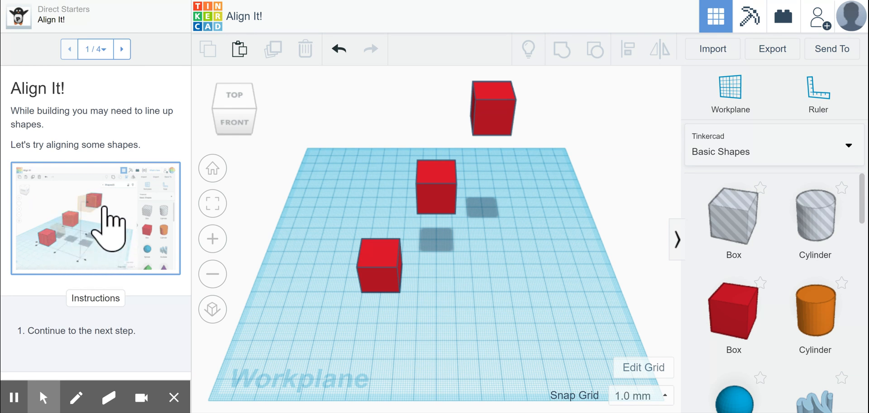
# Step: Advance the Align It! lesson to step 2/4, Preview Shape Alignment
pyautogui.click(120, 49)
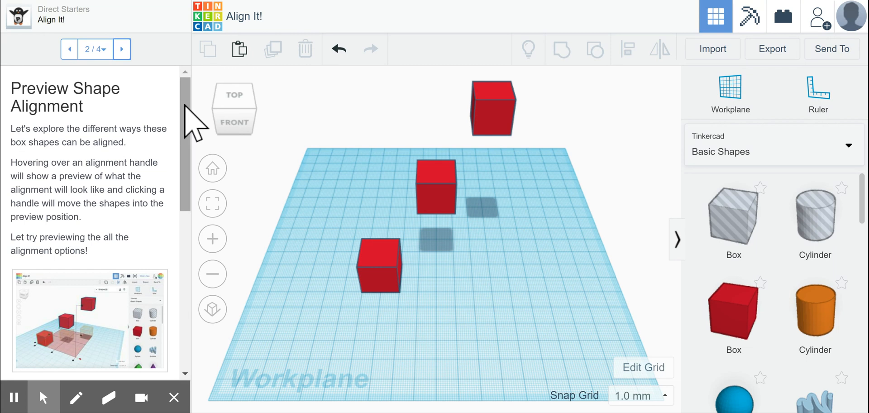
pyautogui.moveTo(341, 125)
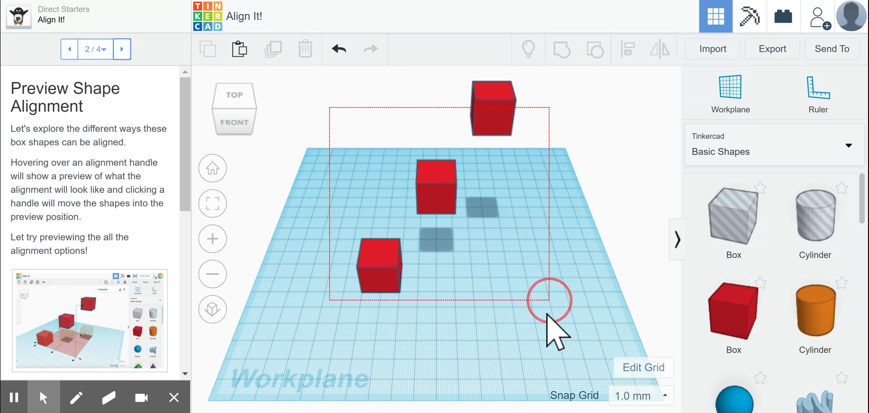
# Step: Select all three red boxes and show their alignment handles with the Align tool
pyautogui.click(549, 300)
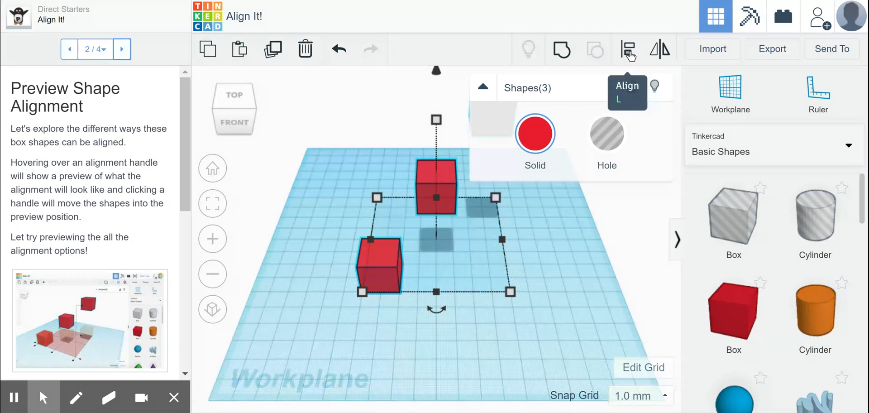
pyautogui.click(628, 49)
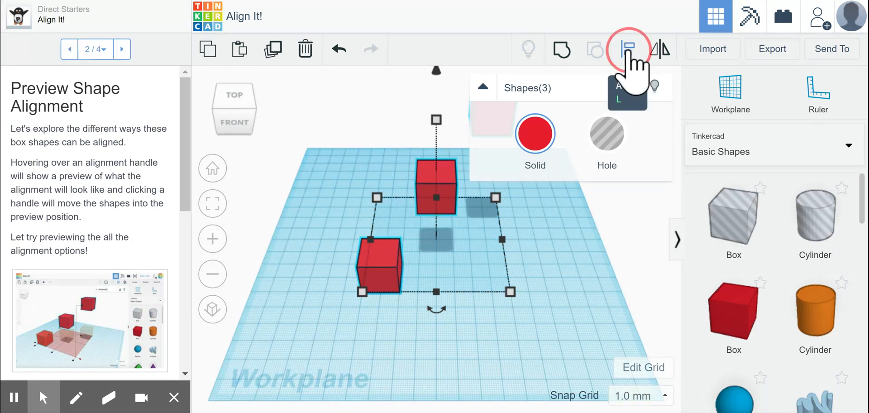
pyautogui.click(628, 49)
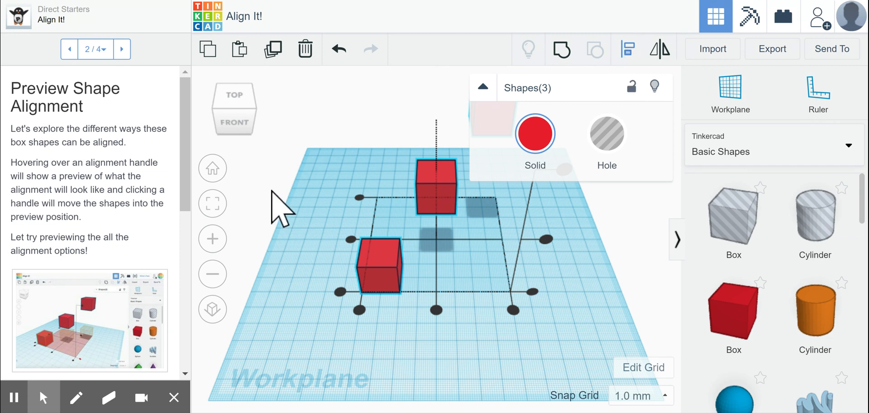
pyautogui.moveTo(510, 128)
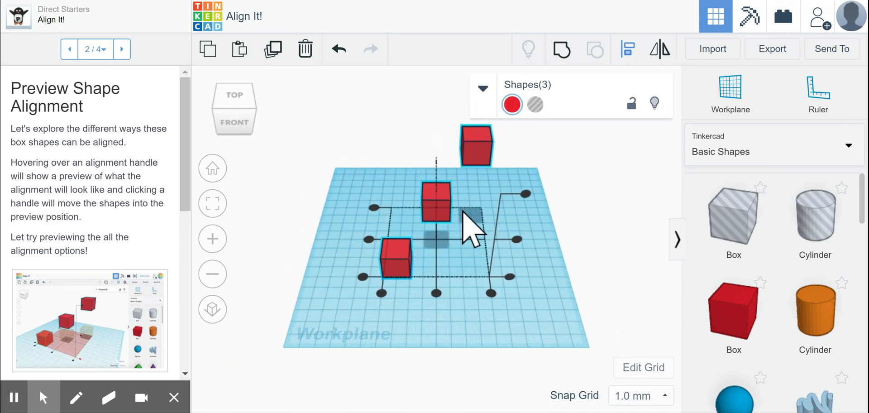
pyautogui.moveTo(449, 261)
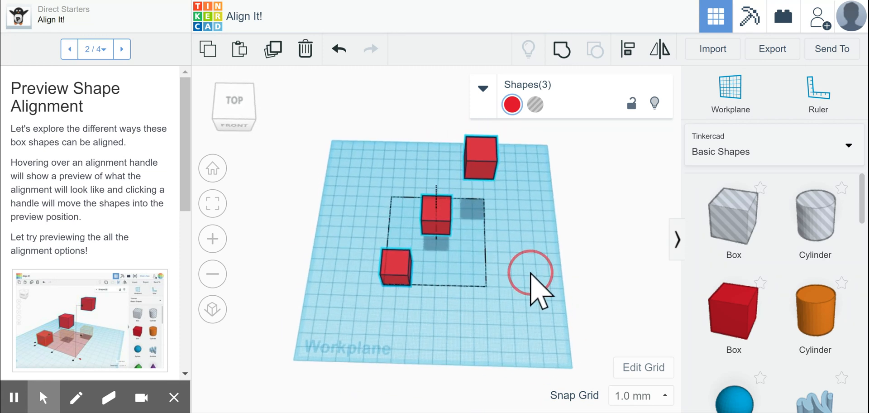
pyautogui.click(627, 49)
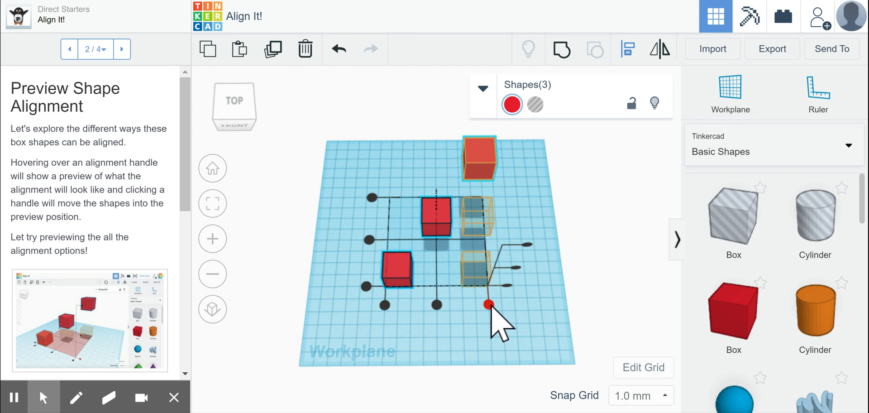
pyautogui.click(487, 304)
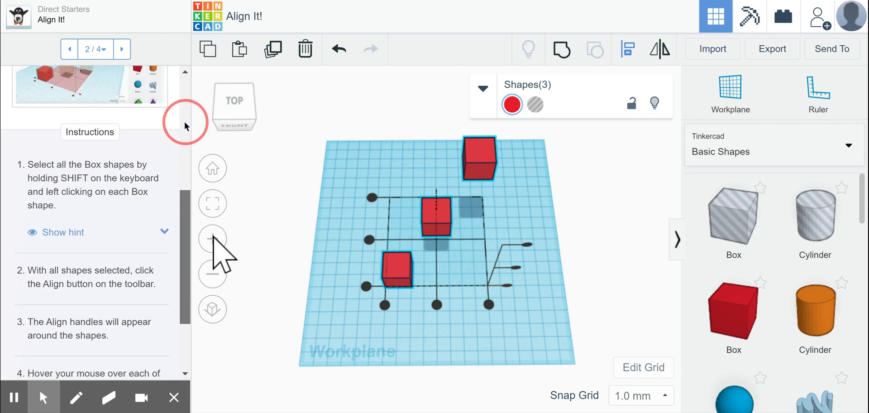
# Step: Advance the lesson to step 3/4, Align to the Bottom
pyautogui.scroll(-3)
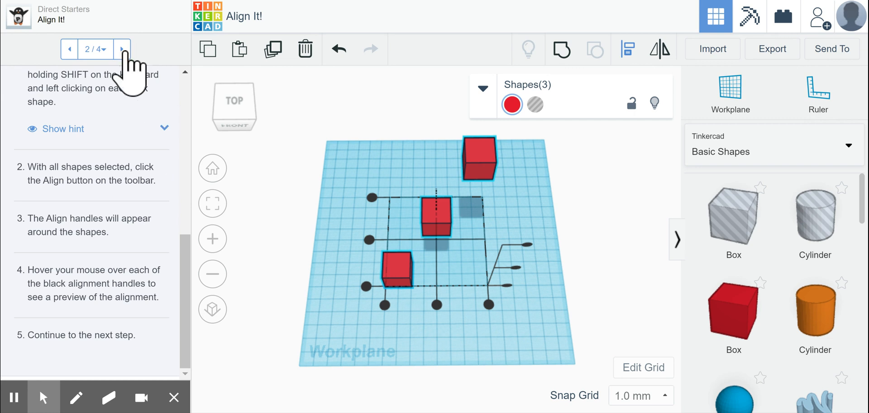
pyautogui.click(121, 49)
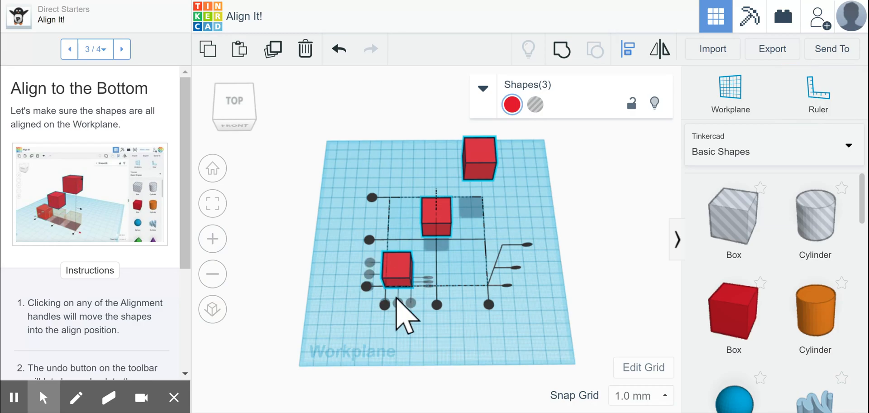
# Step: Align the three boxes into a row along their front edges using the lower-left handle
pyautogui.click(366, 286)
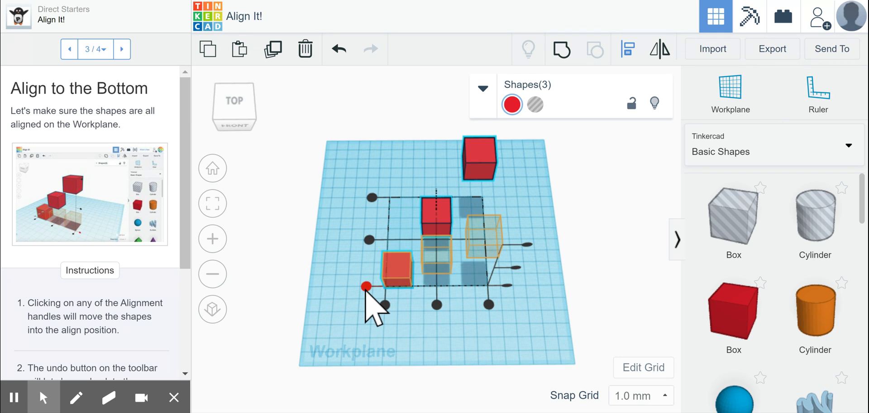
pyautogui.click(365, 286)
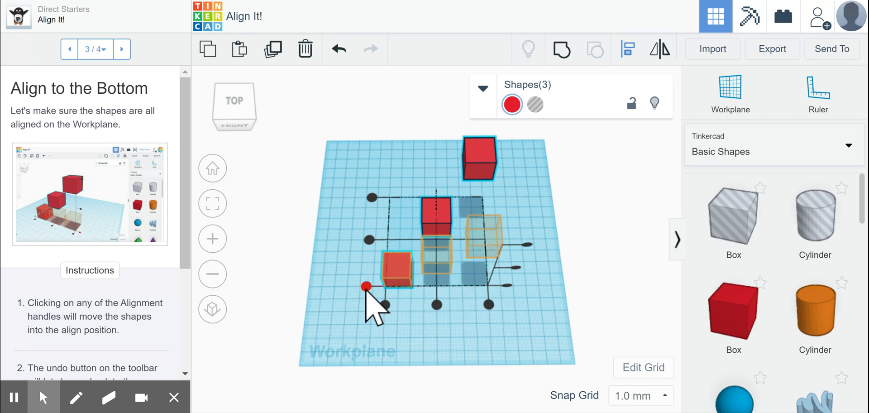
pyautogui.click(365, 286)
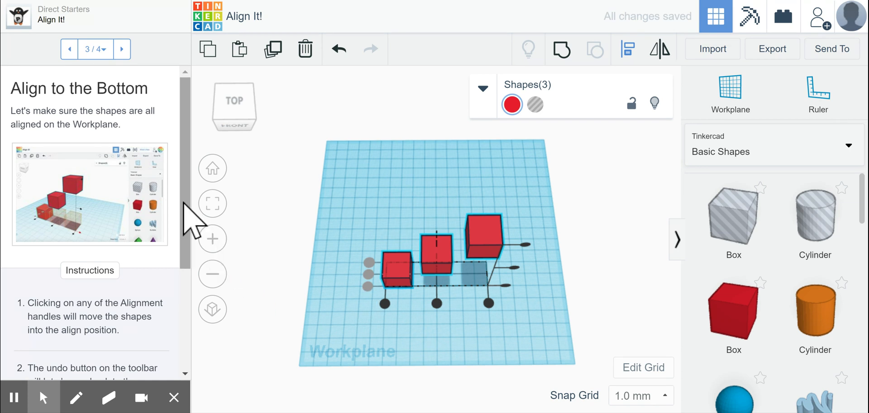
pyautogui.scroll(-3)
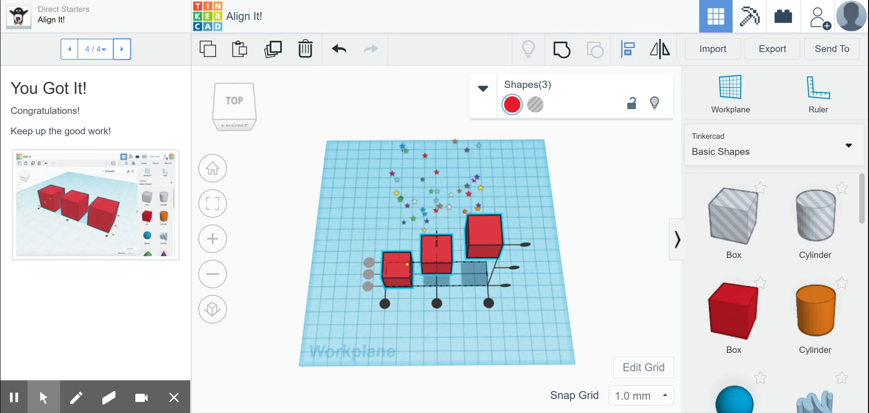
pyautogui.moveTo(376, 258)
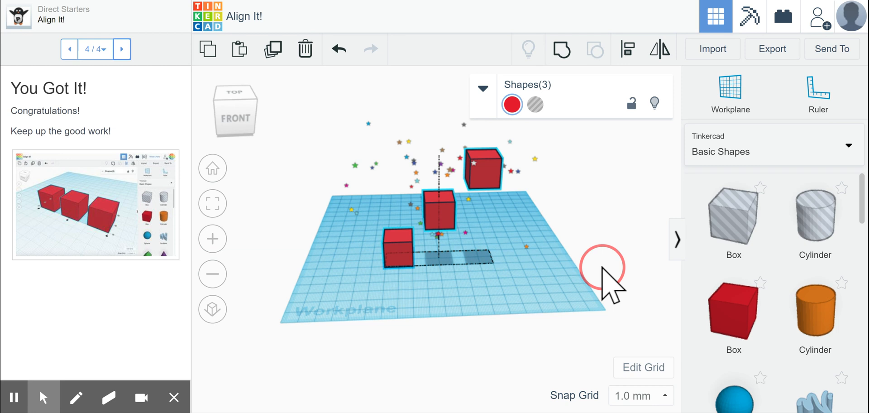
# Step: From the front view, bottom-align the three boxes so they all rest on the workplane
pyautogui.click(626, 49)
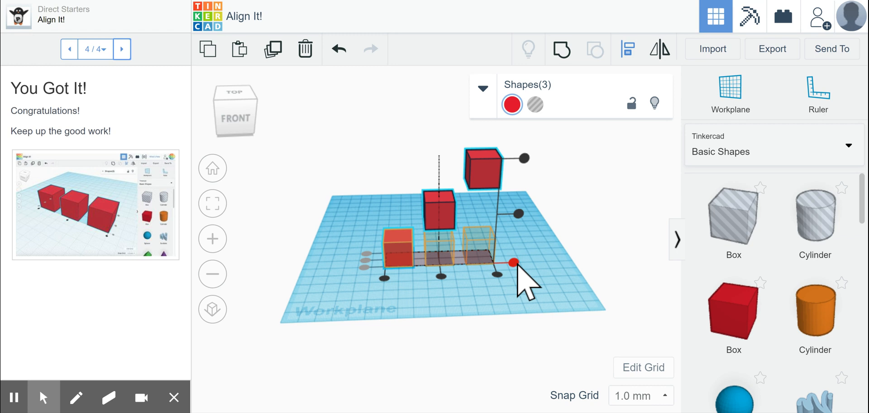
pyautogui.moveTo(509, 264); pyautogui.dragTo(524, 157)
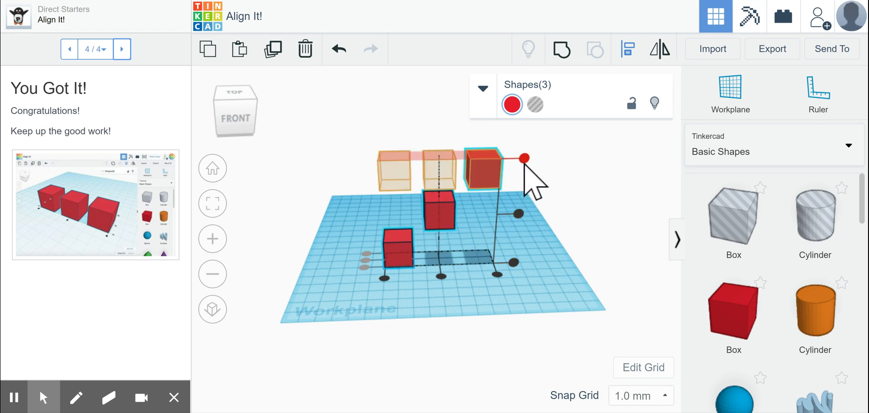
pyautogui.moveTo(524, 158); pyautogui.dragTo(518, 213)
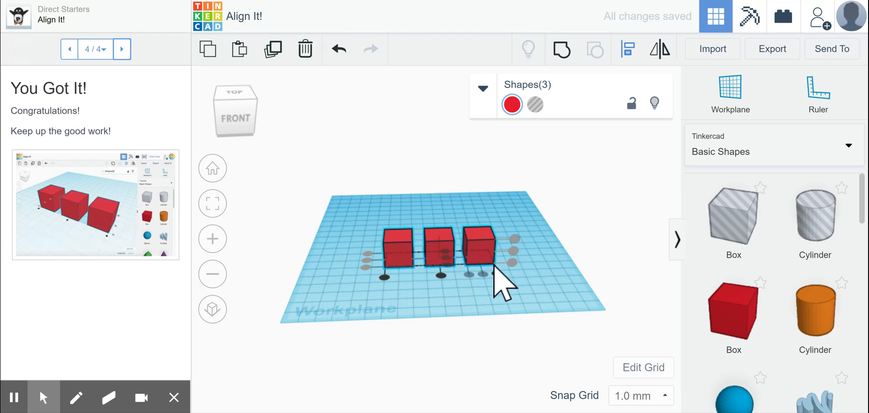
pyautogui.moveTo(593, 221)
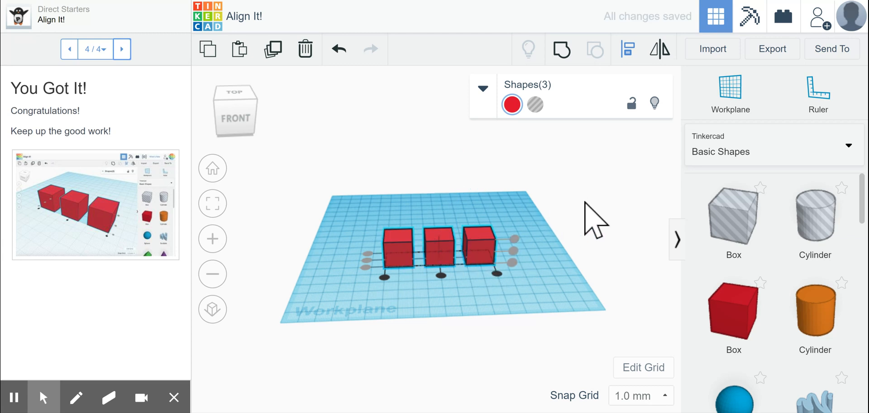